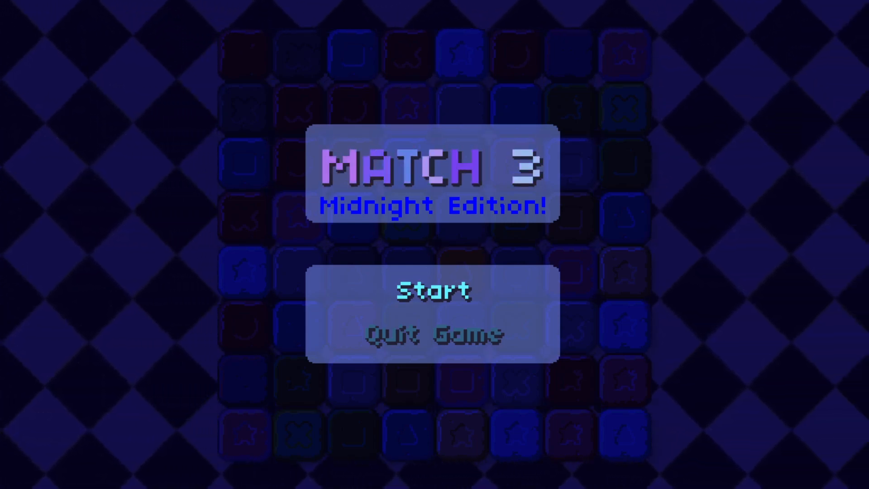
# - Begin a new Match 3: Midnight Edition game via Start on the title menu
pyautogui.click(436, 290)
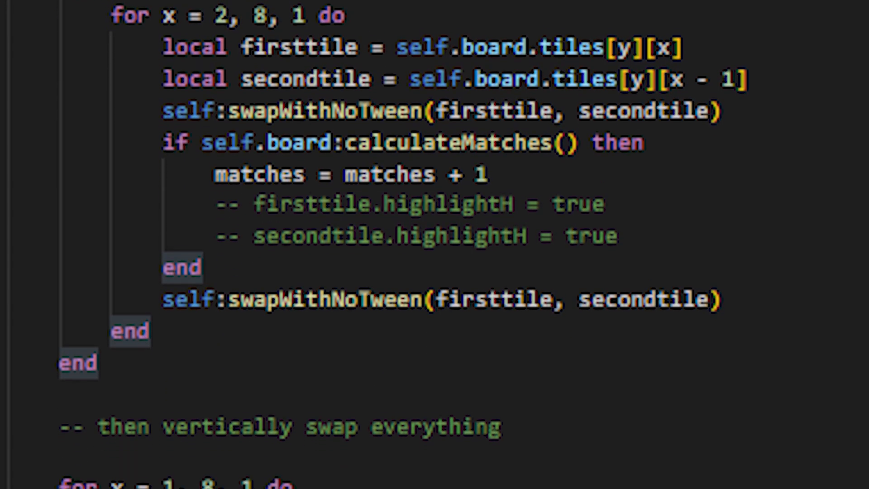
# - Scroll through the horizontal and vertical swap loops that call calculateMatches to count possible matches
pyautogui.scroll(-3)
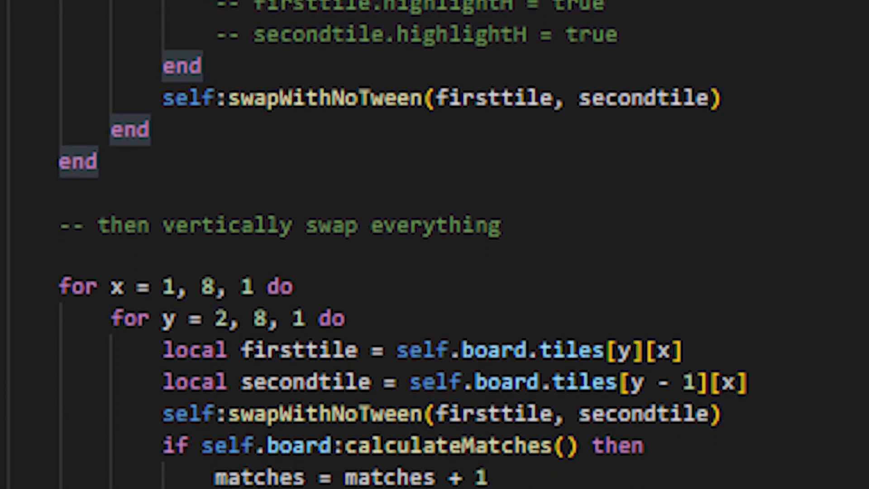
pyautogui.scroll(-3)
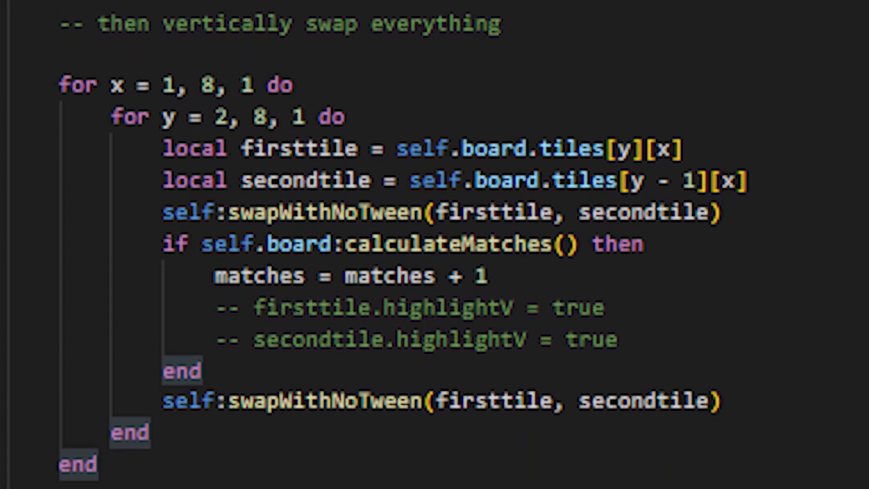